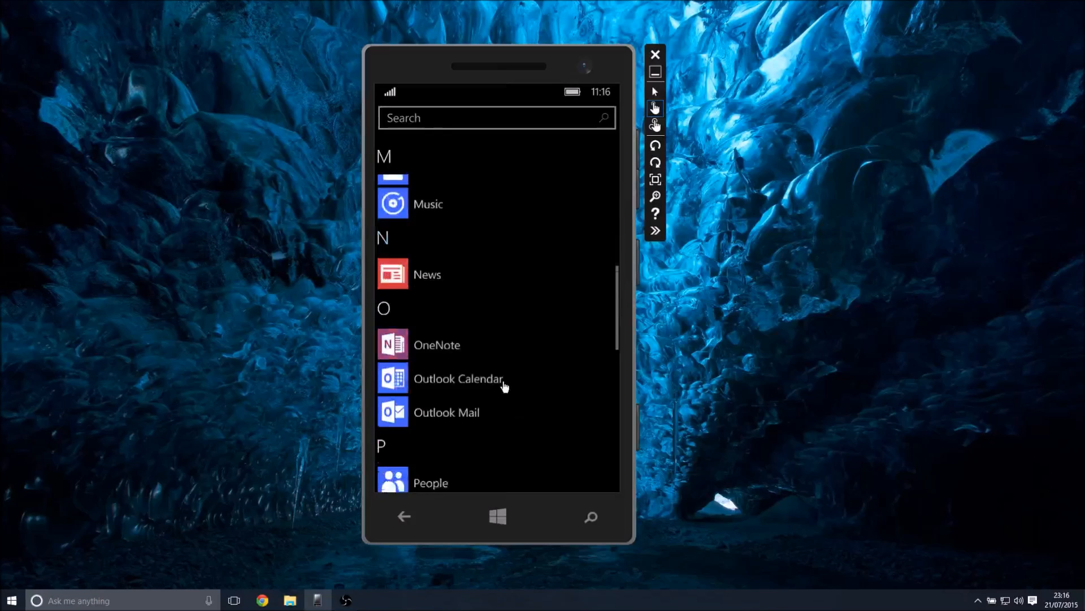
Step: Return from the alphabetical app list to the Start screen tiles
{"action": "scroll", "scroll_direction": "down", "scroll_amount": 3}
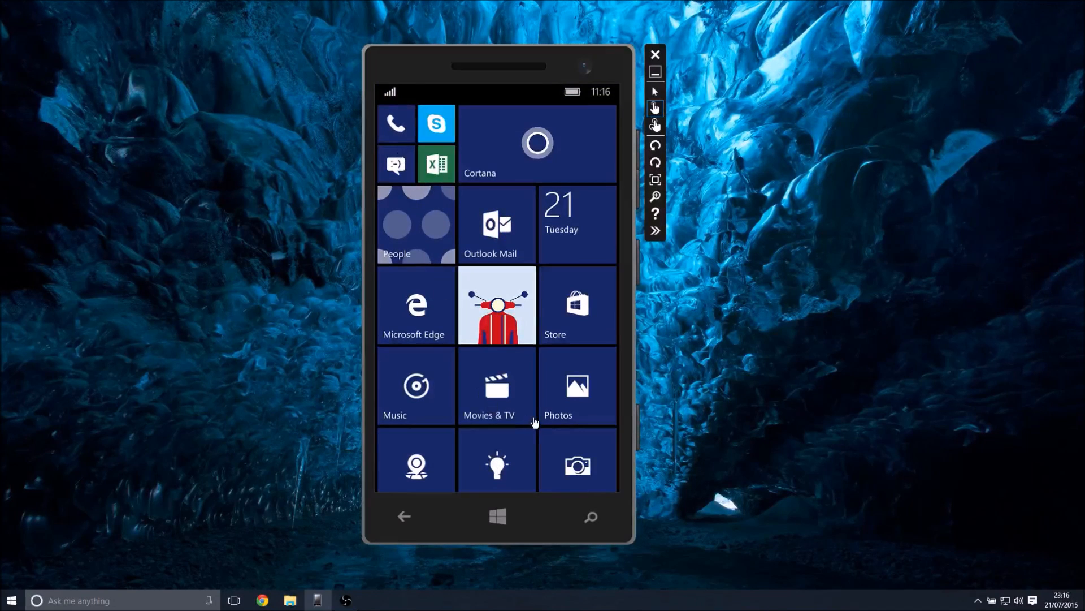
Step: Browse the All apps list down to Xbox and launch the Music app
{"action": "left_click", "coordinate": [396, 123]}
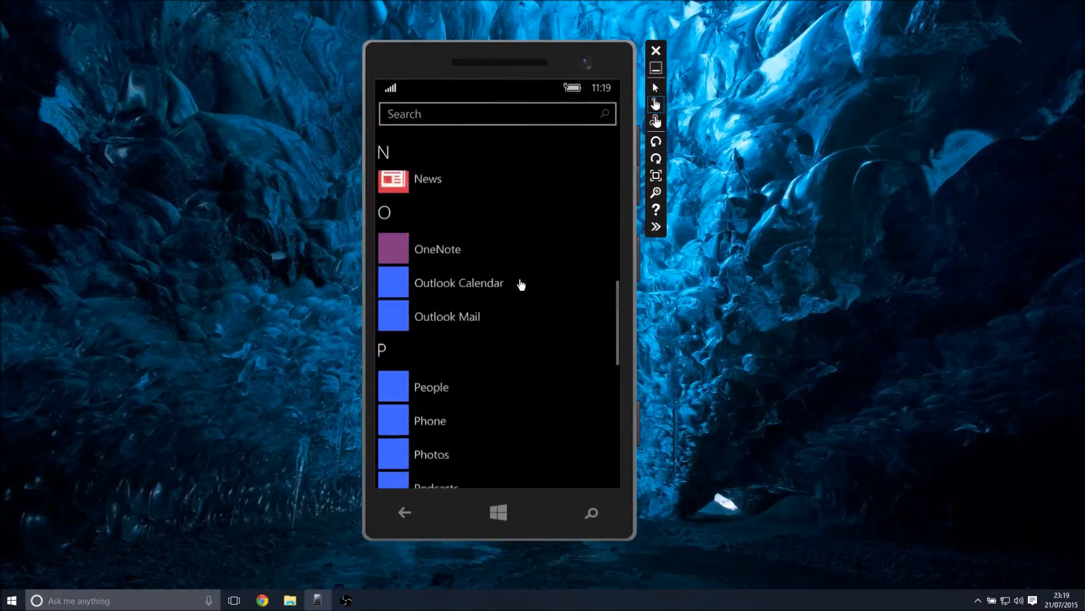
{"action": "scroll", "scroll_direction": "down", "scroll_amount": 3}
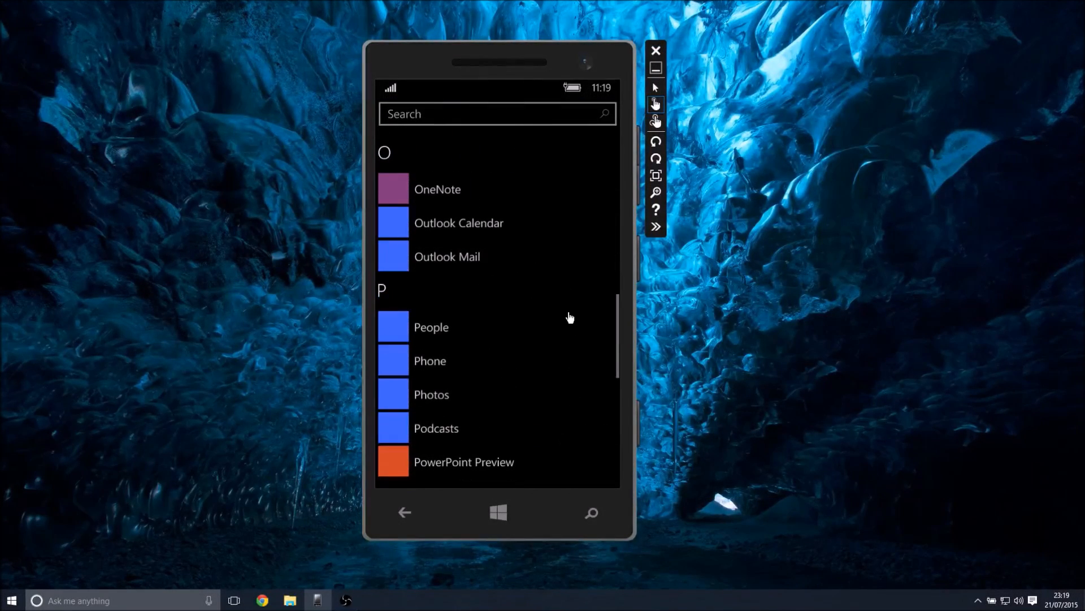
{"action": "scroll", "scroll_direction": "down", "scroll_amount": 3}
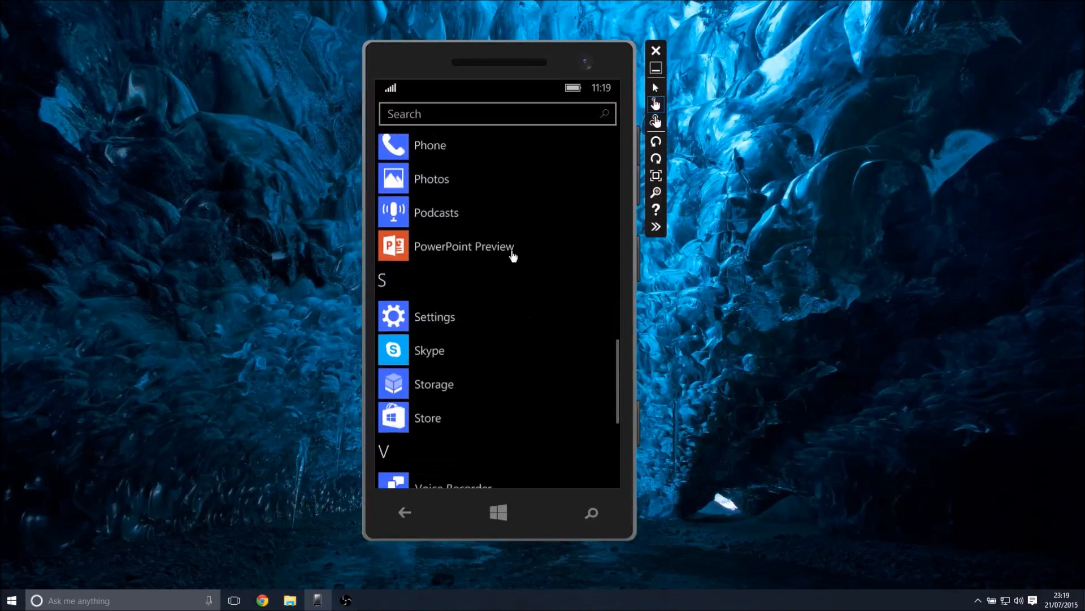
{"action": "scroll", "scroll_direction": "down", "scroll_amount": 3}
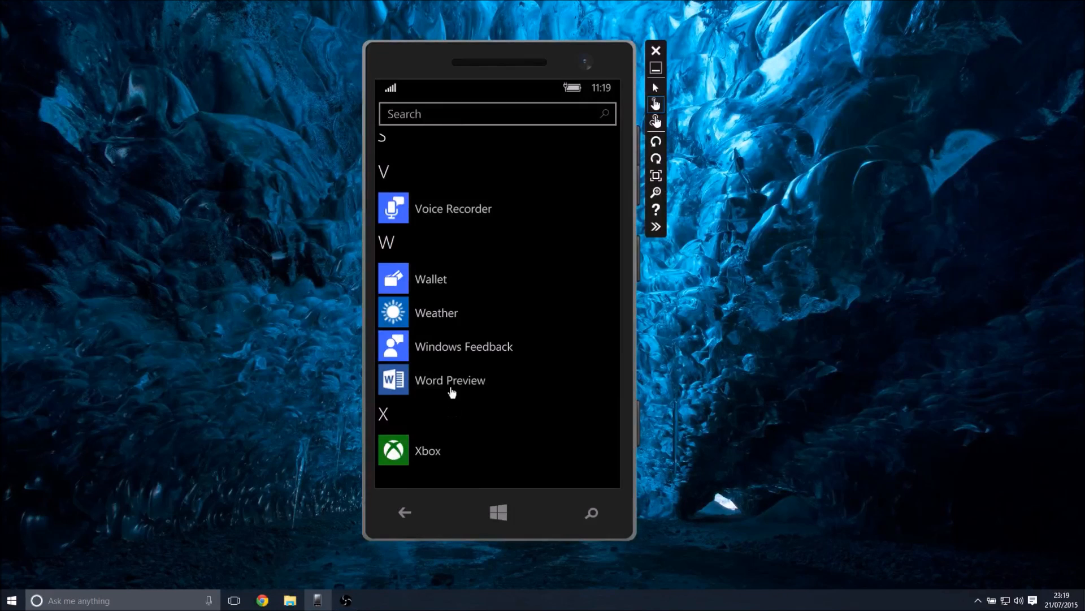
{"action": "left_click", "coordinate": [428, 450]}
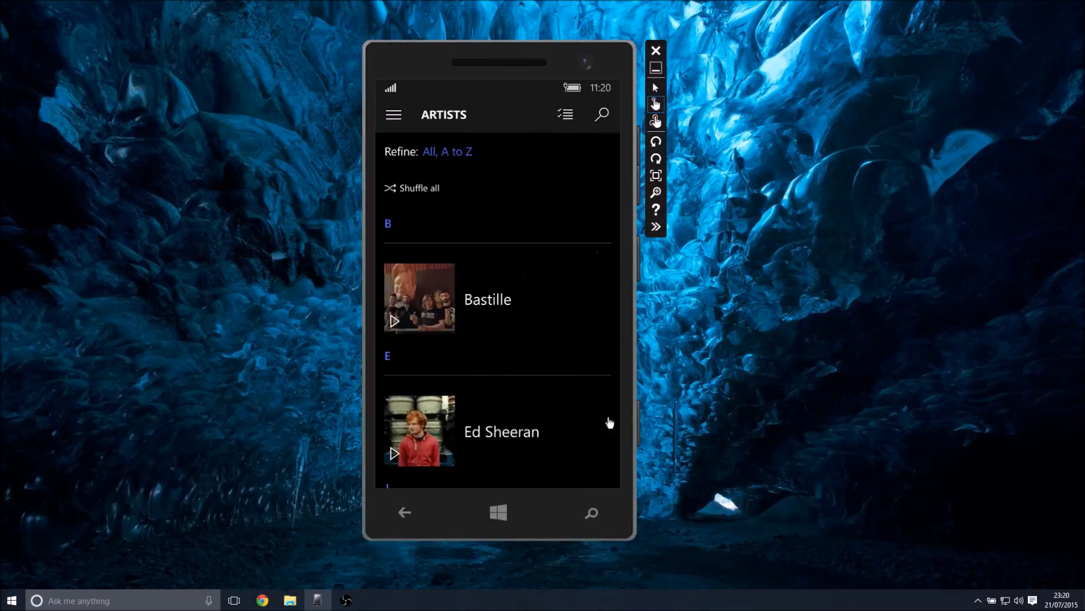
Step: Leave the Music app's Artists list (Bastille, Ed Sheeran) for the Start screen
{"action": "left_click", "coordinate": [498, 512]}
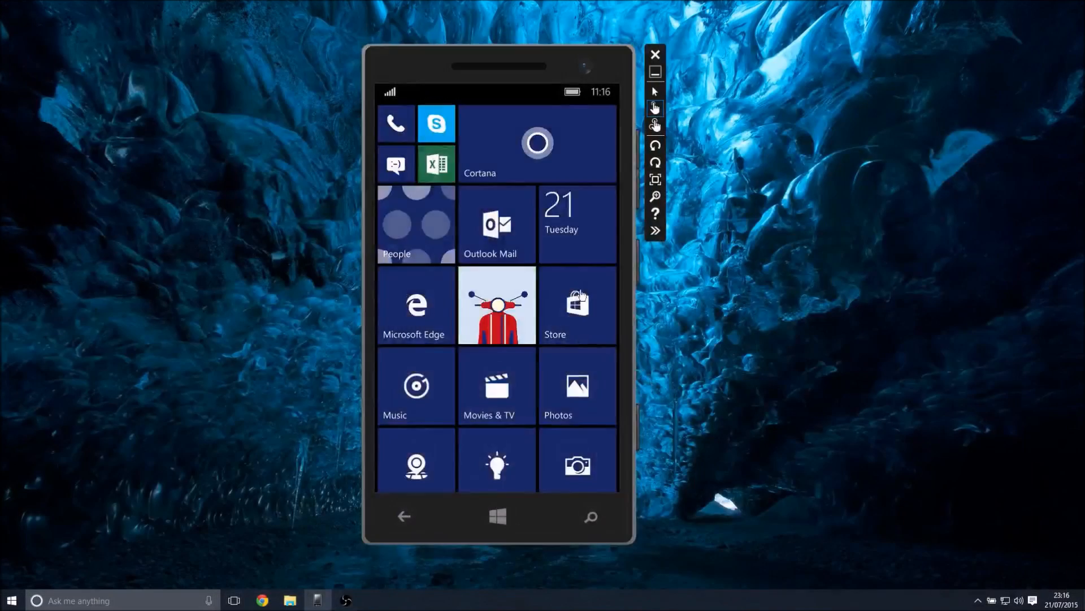